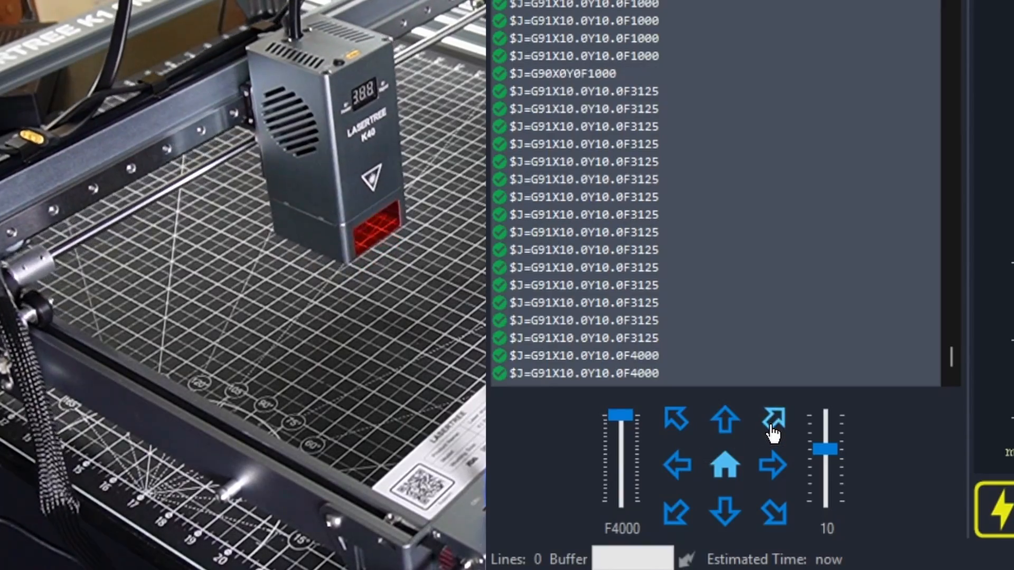
Jog the laser head one 10 mm step toward the up-right diagonal at F4000
click(677, 520)
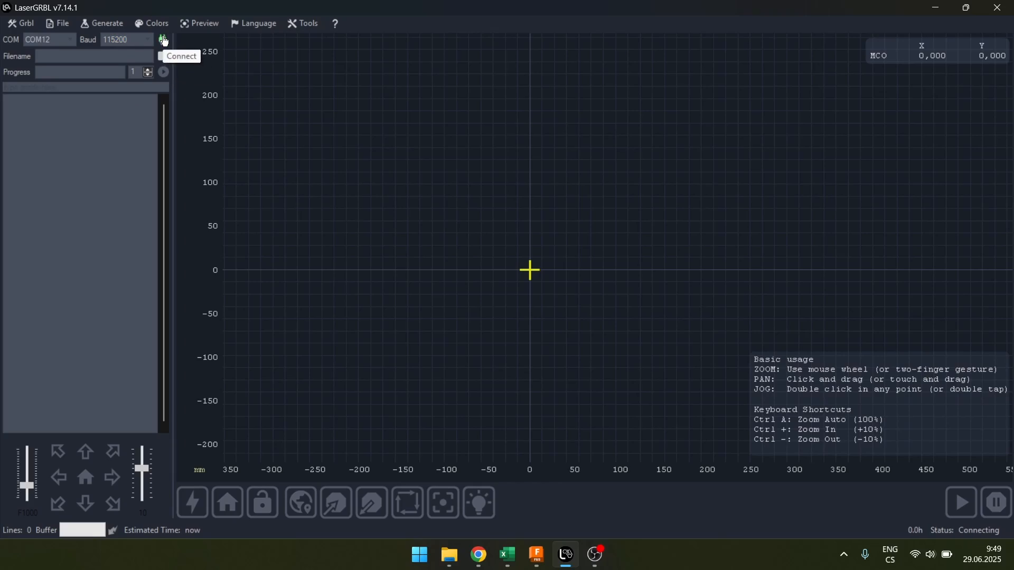
Connect to the engraver on COM12 and jog its head one diagonal step up-right
click(162, 39)
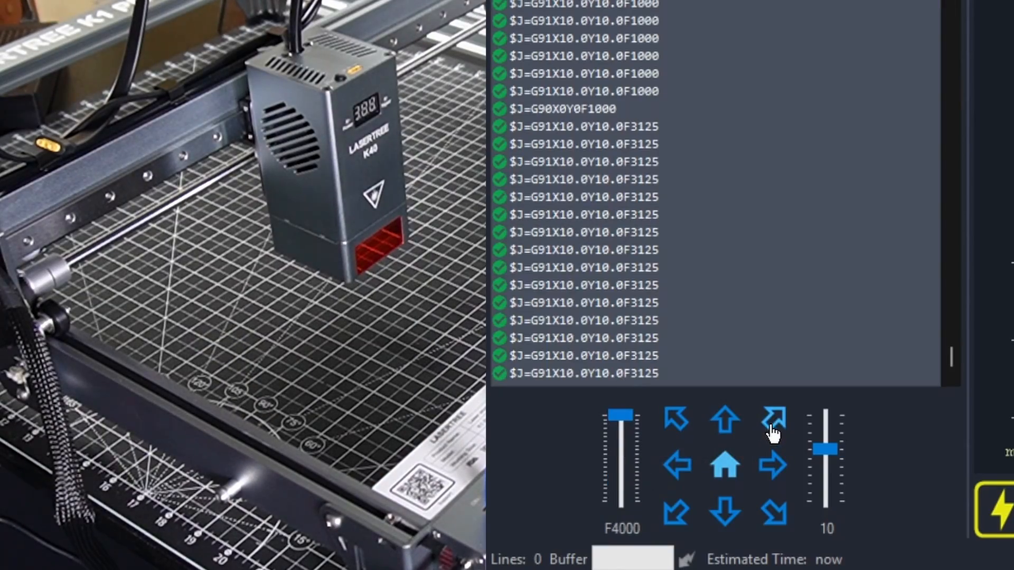
click(678, 516)
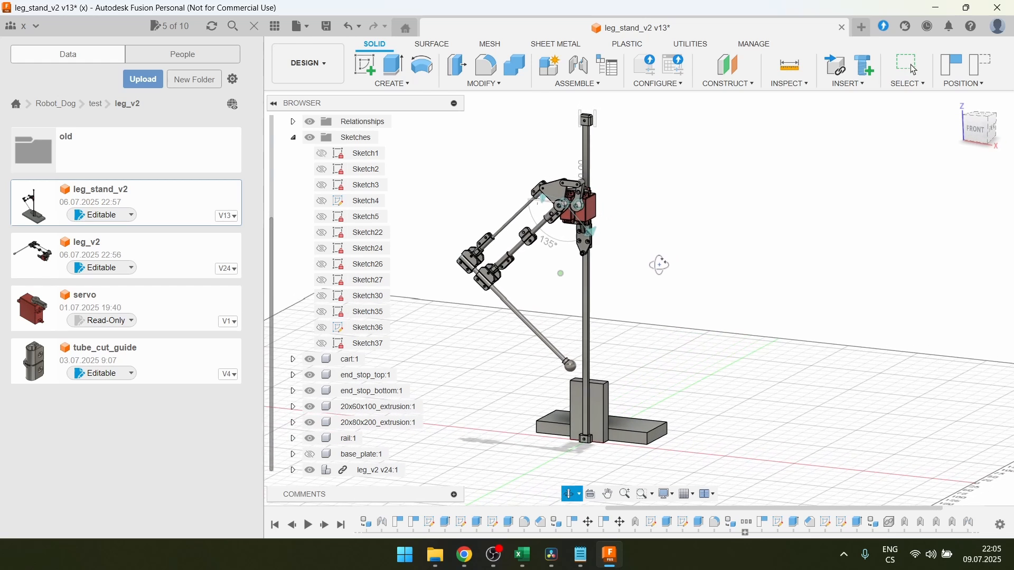
Switch to the Select tool in the leg_stand_v2 design
click(587, 222)
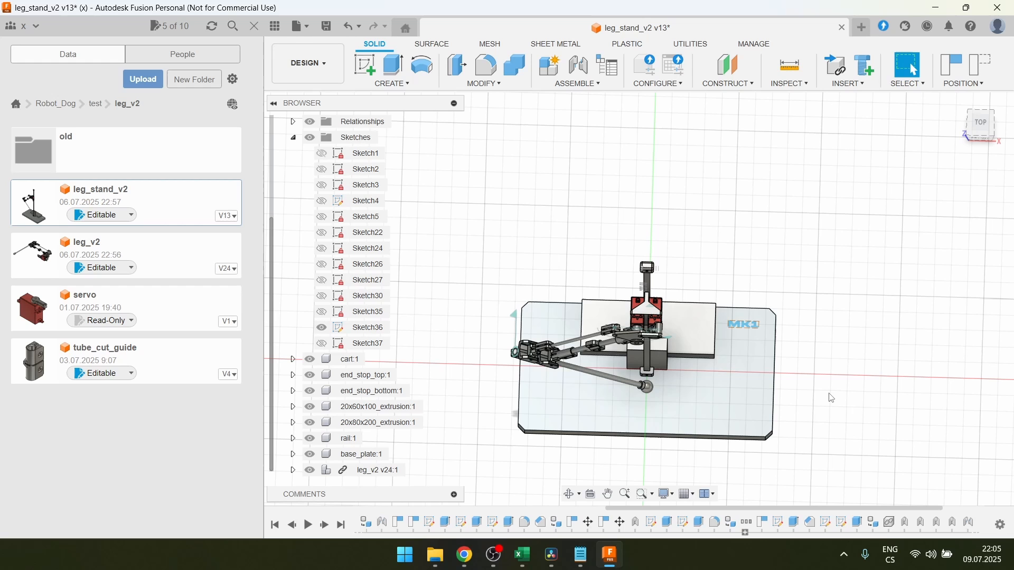
mouse_move(845, 413)
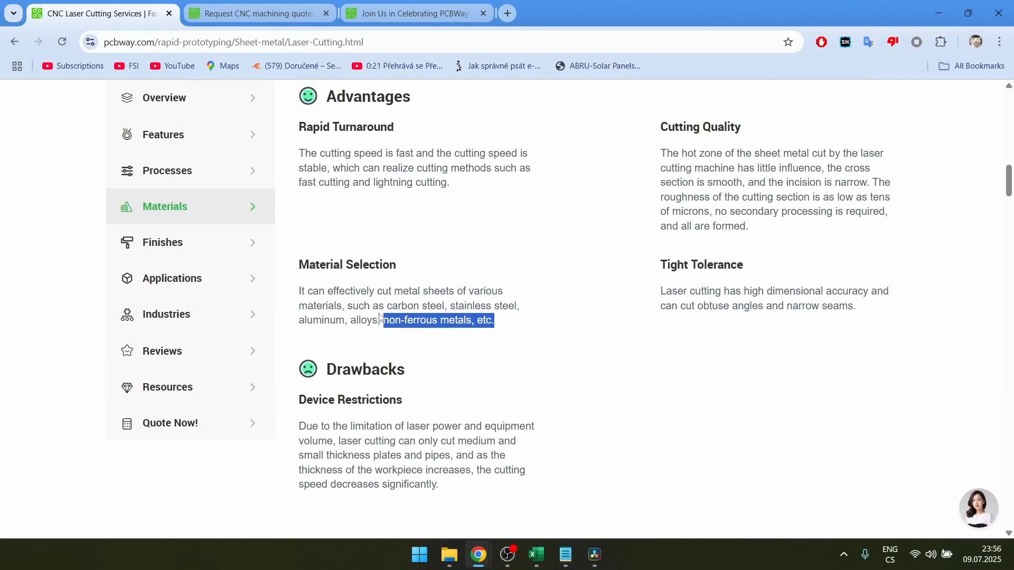
Read down the Laser Cutting page, view the Bending process, then switch to the anniversary tab
scroll(down, 3)
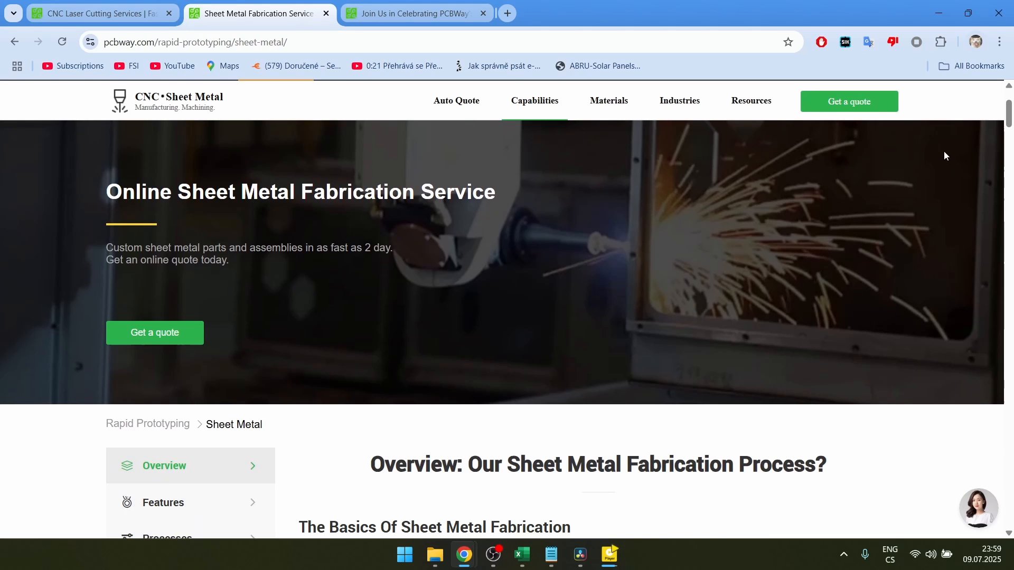
scroll(down, 3)
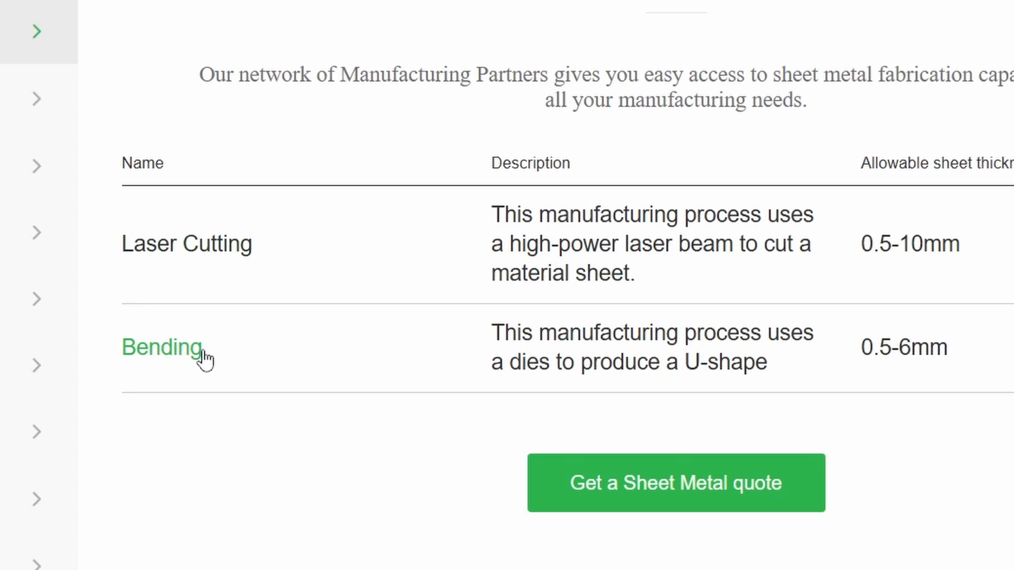
click(415, 13)
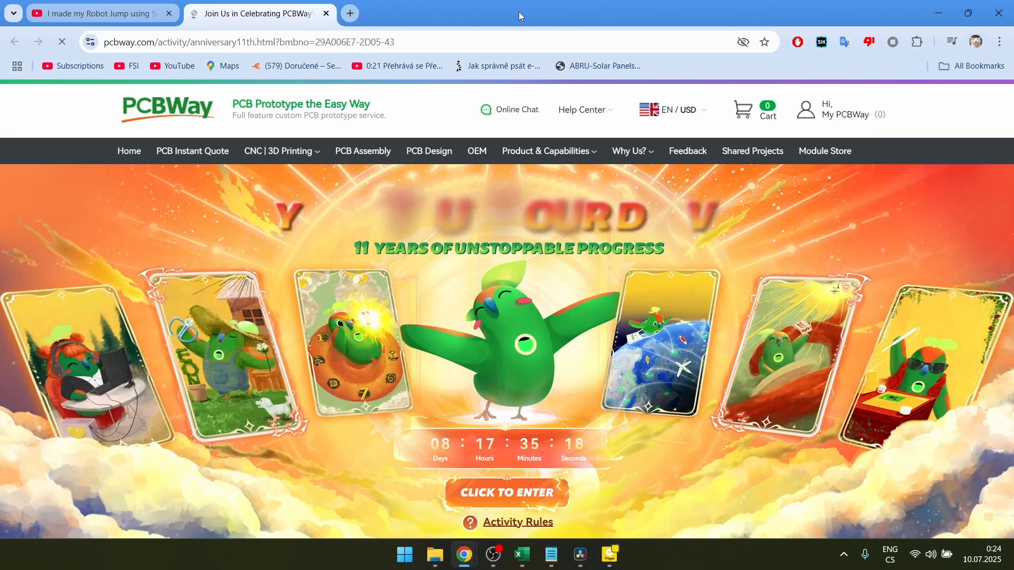
click(622, 553)
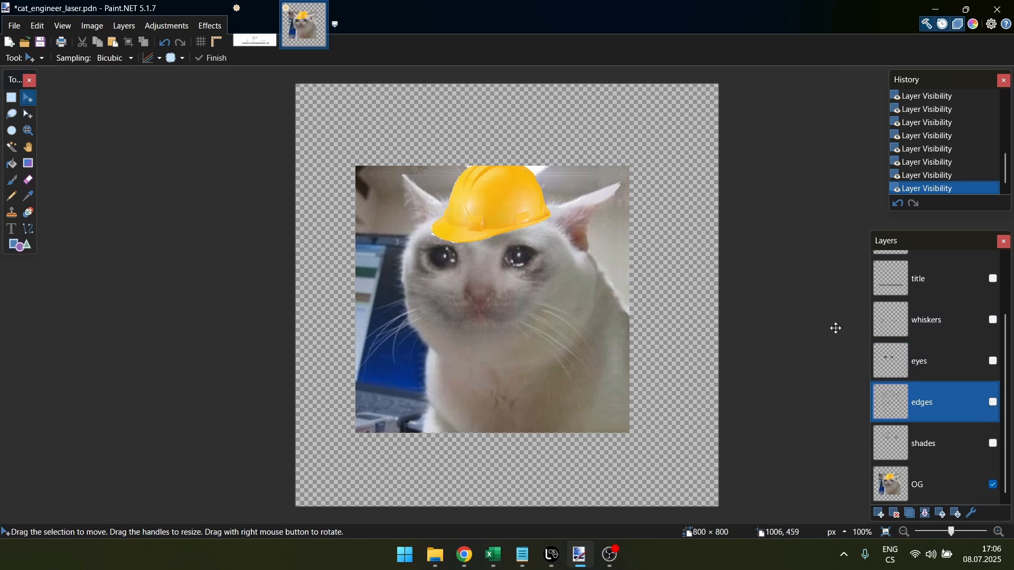
Show the cat's 'edges' outline layer, then switch to the tazer_engineering_HQ document
click(992, 402)
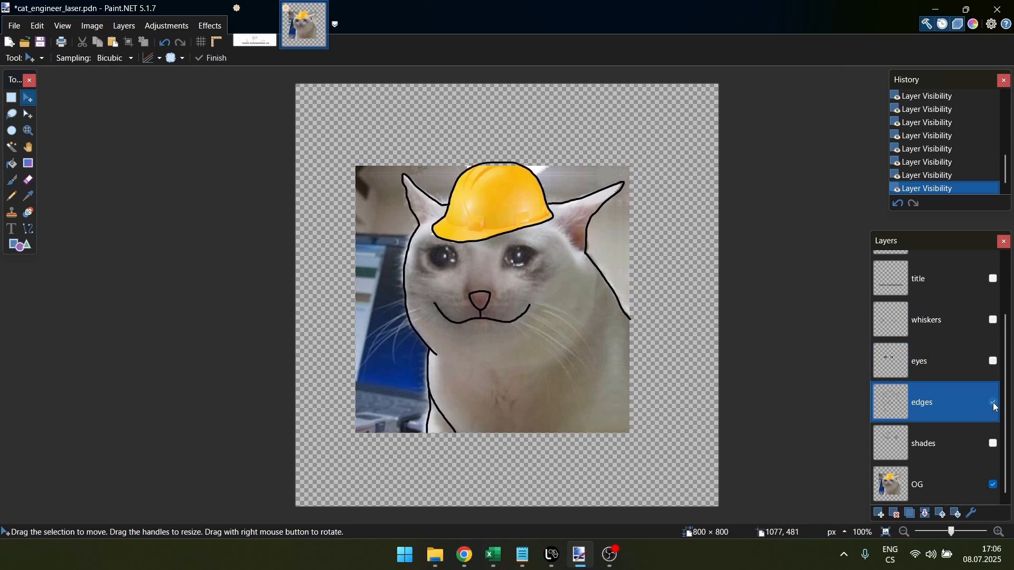
click(254, 40)
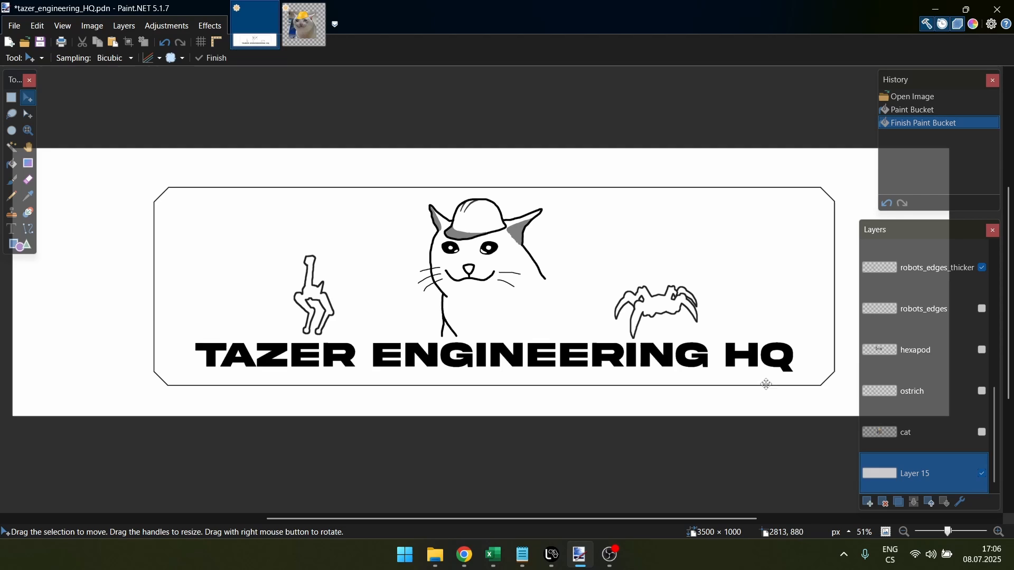